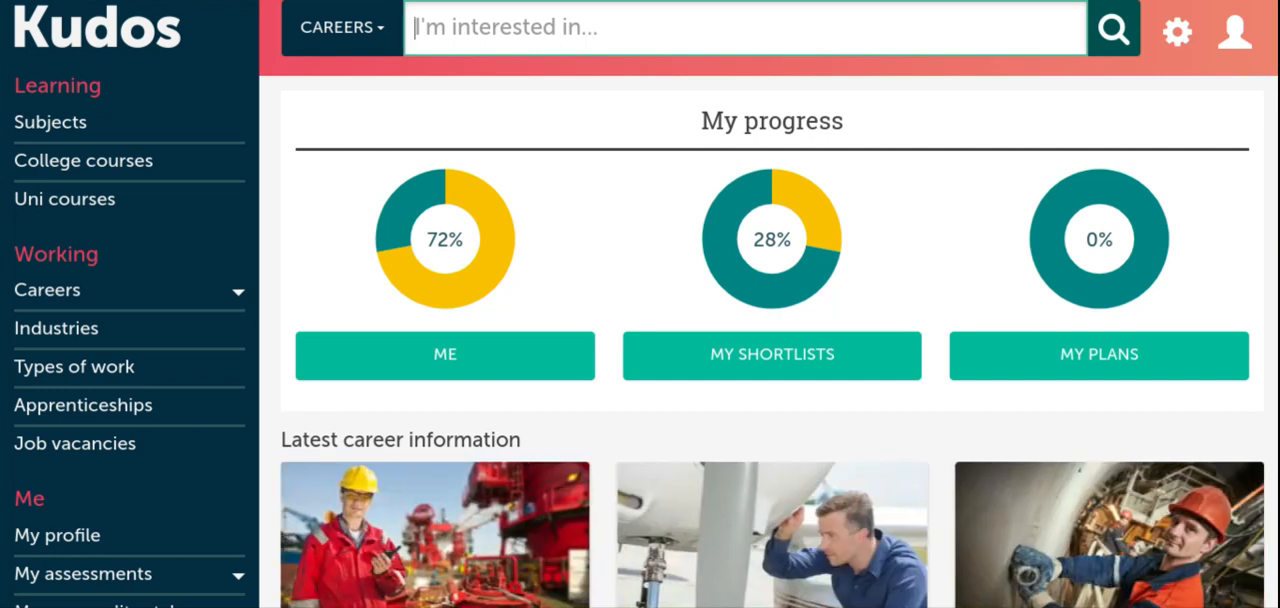
{"action": "mouse_move", "coordinate": [632, 196]}
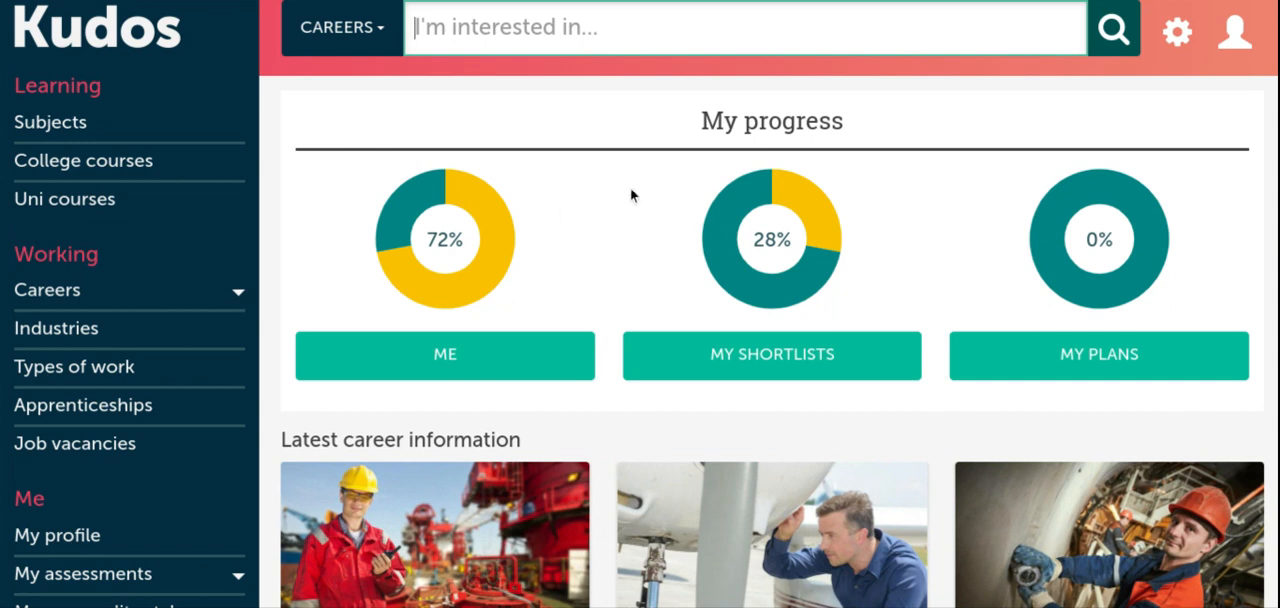
Scroll down the My progress dashboard toward the CV Builder entry
{"action": "scroll", "scroll_direction": "down", "scroll_amount": 3}
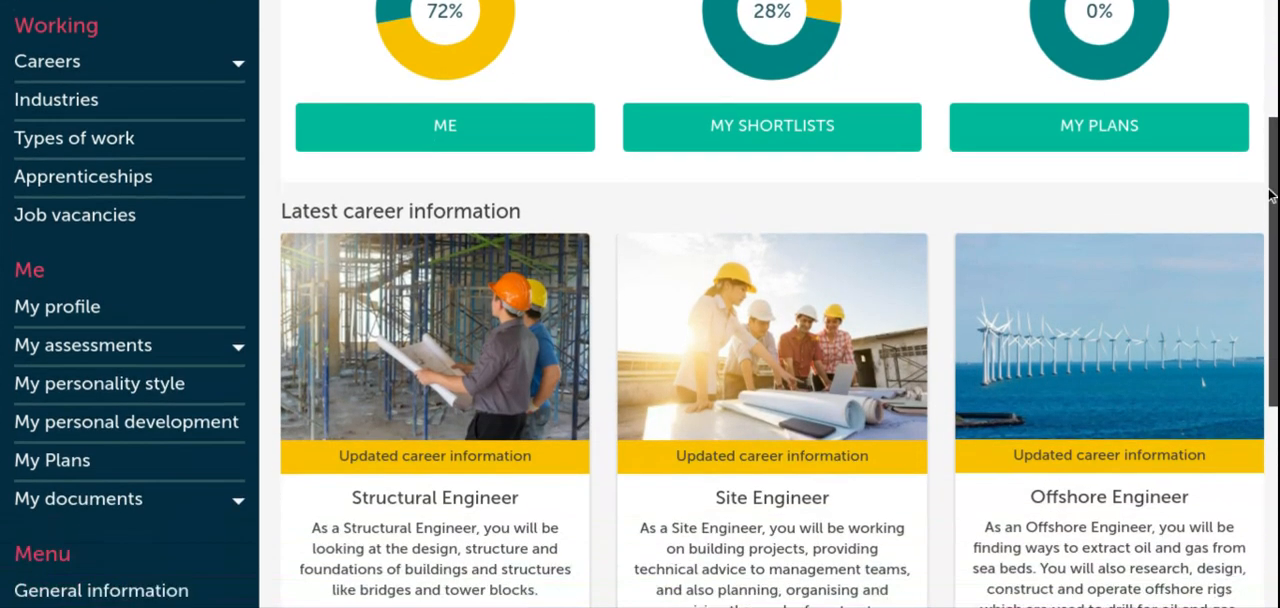
{"action": "scroll", "scroll_direction": "down", "scroll_amount": 3}
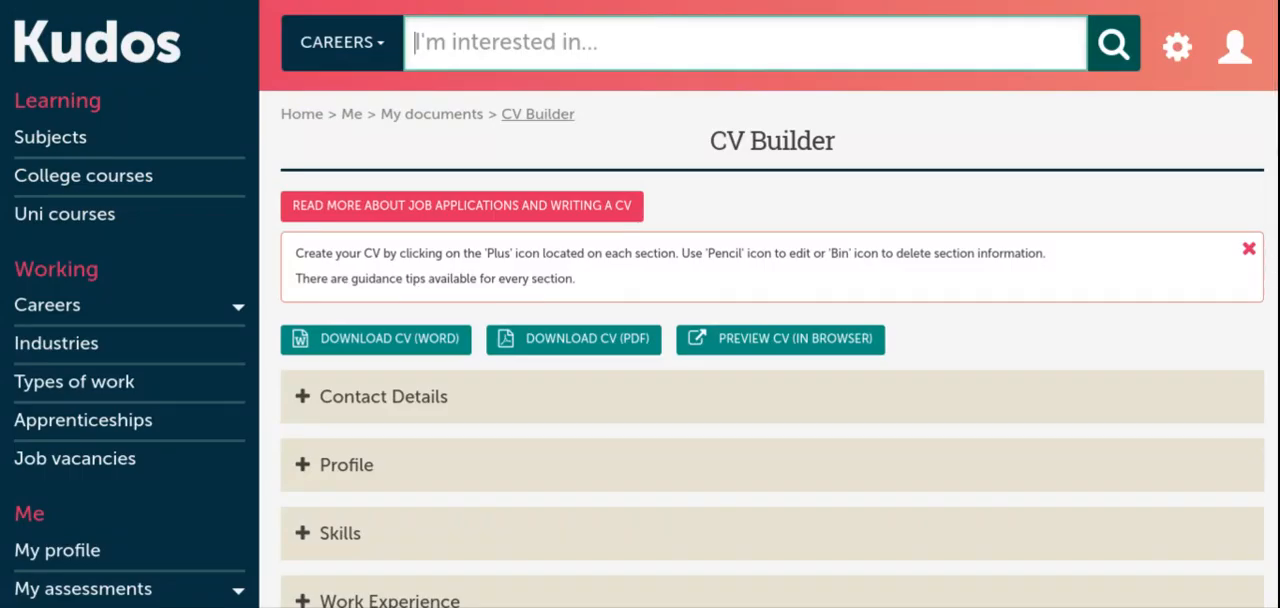
{"action": "scroll", "scroll_direction": "down", "scroll_amount": 3}
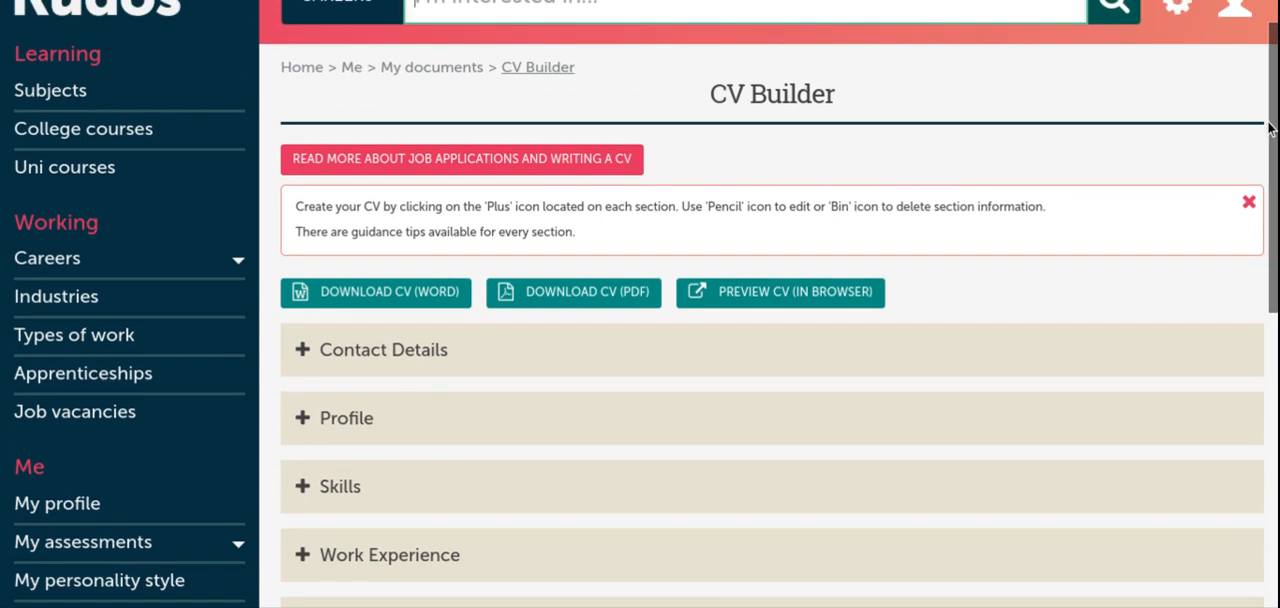
{"action": "mouse_move", "coordinate": [576, 148]}
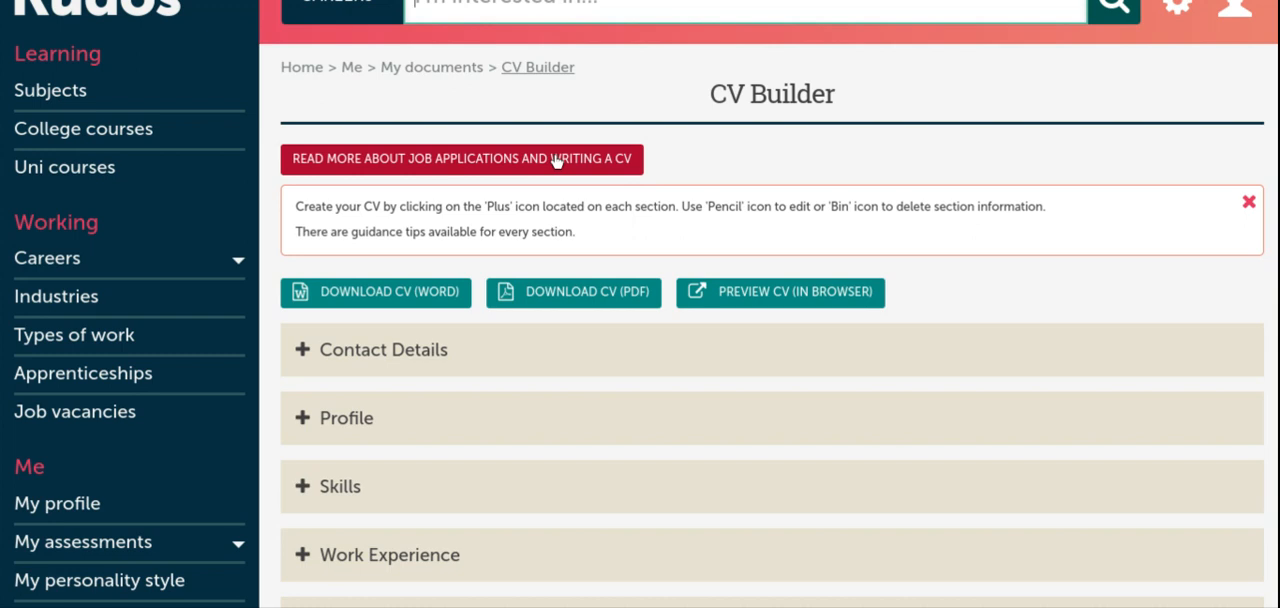
{"action": "left_click", "coordinate": [460, 160]}
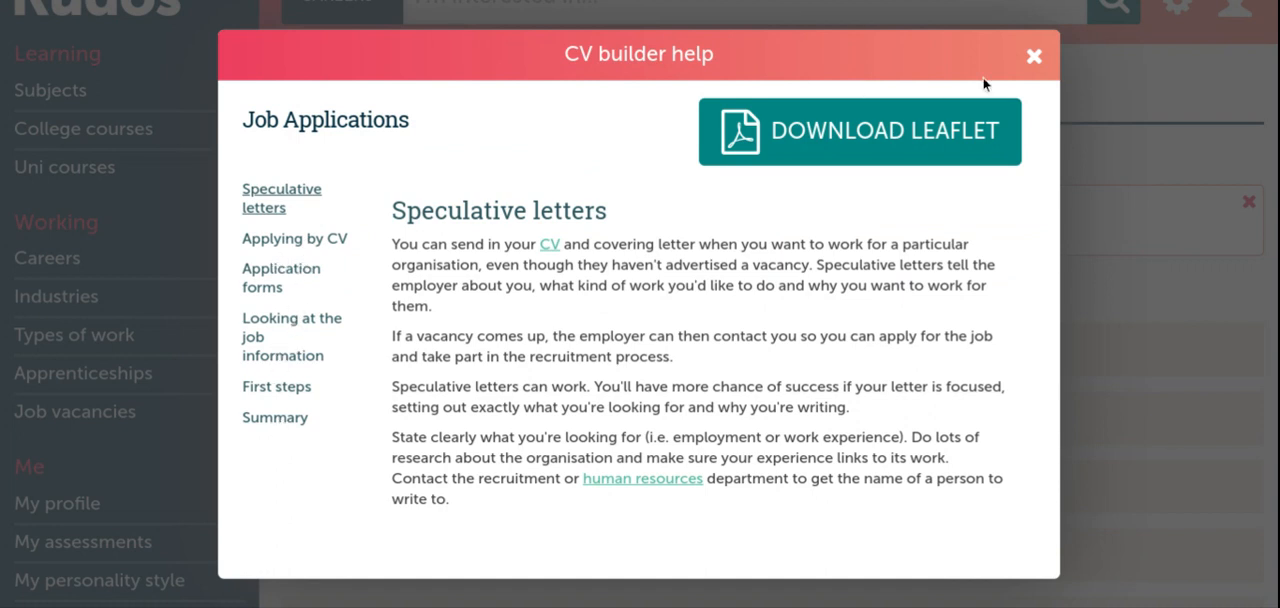
{"action": "left_click", "coordinate": [1034, 56]}
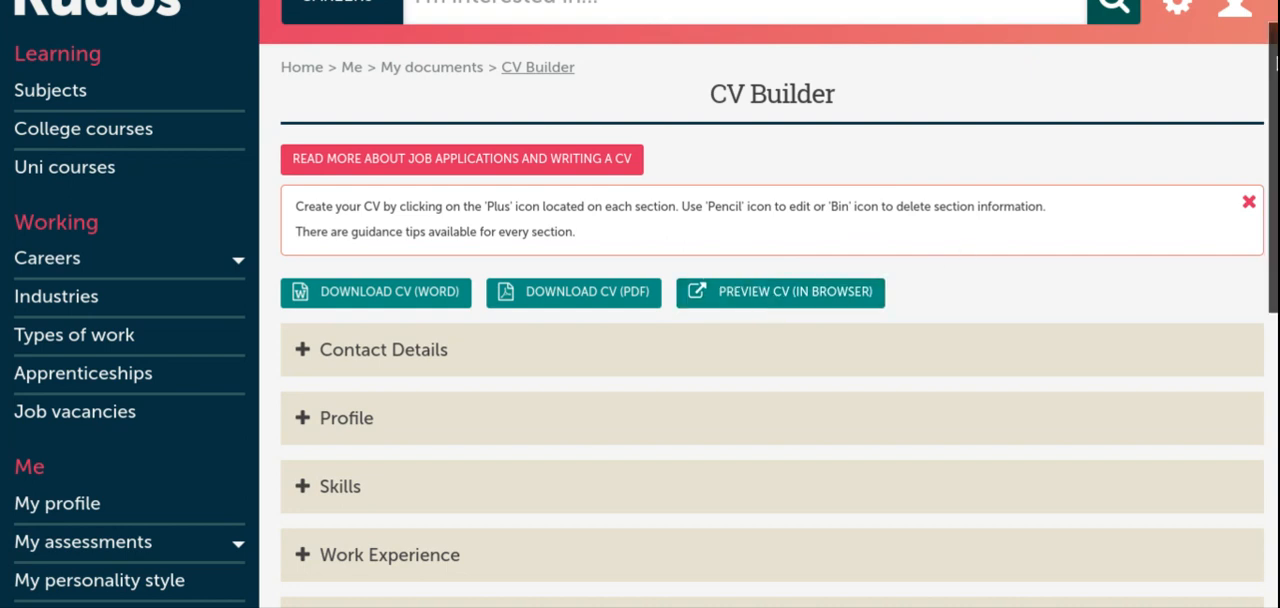
{"action": "scroll", "scroll_direction": "down", "scroll_amount": 3}
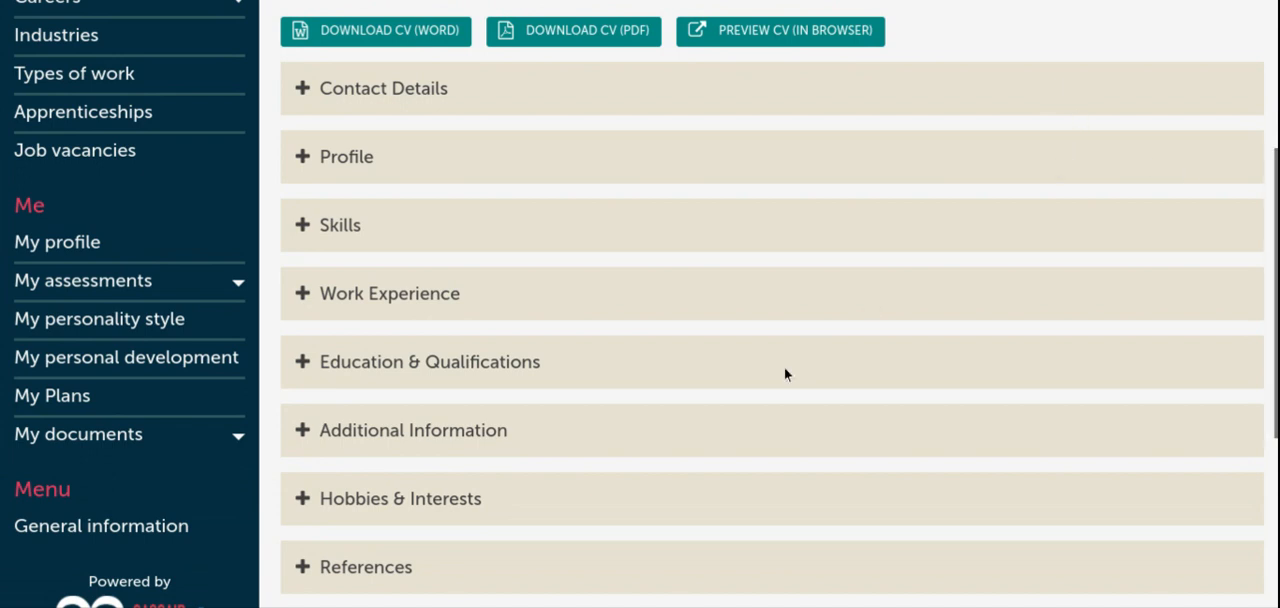
{"action": "mouse_move", "coordinate": [368, 148]}
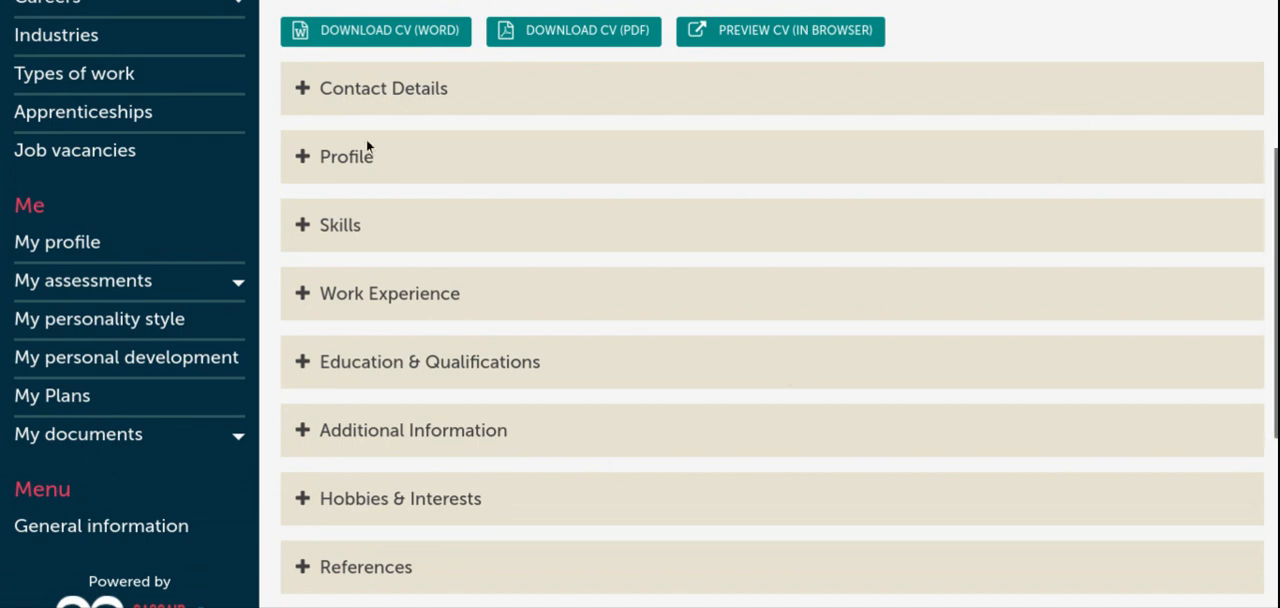
{"action": "mouse_move", "coordinate": [322, 292]}
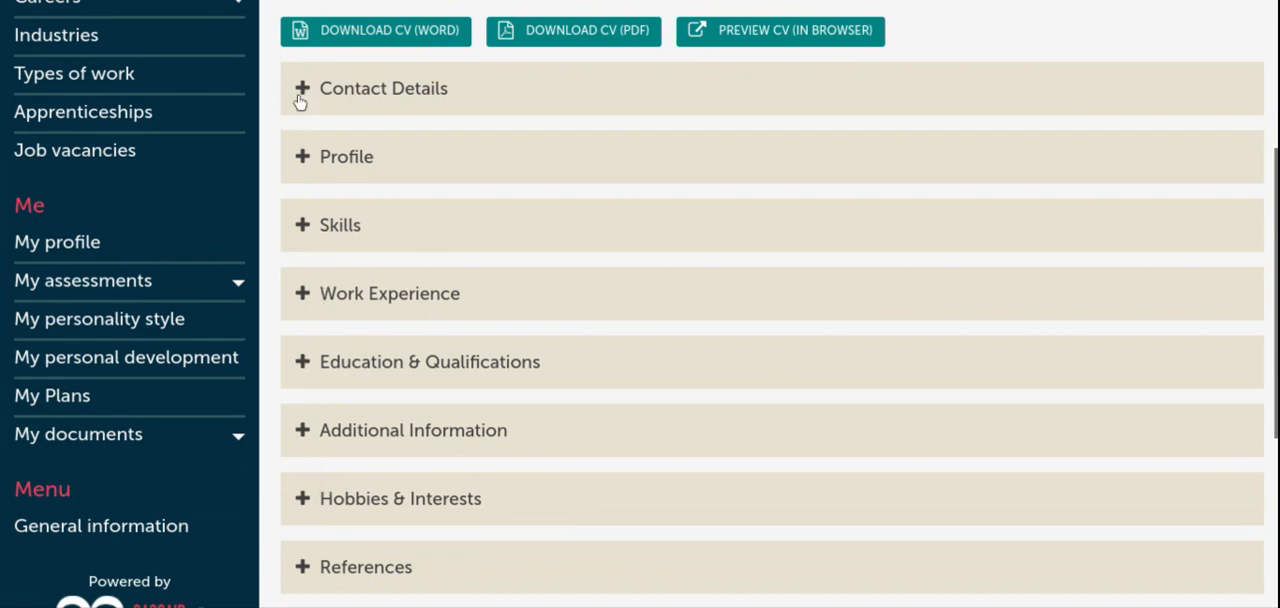
{"action": "mouse_move", "coordinate": [302, 96]}
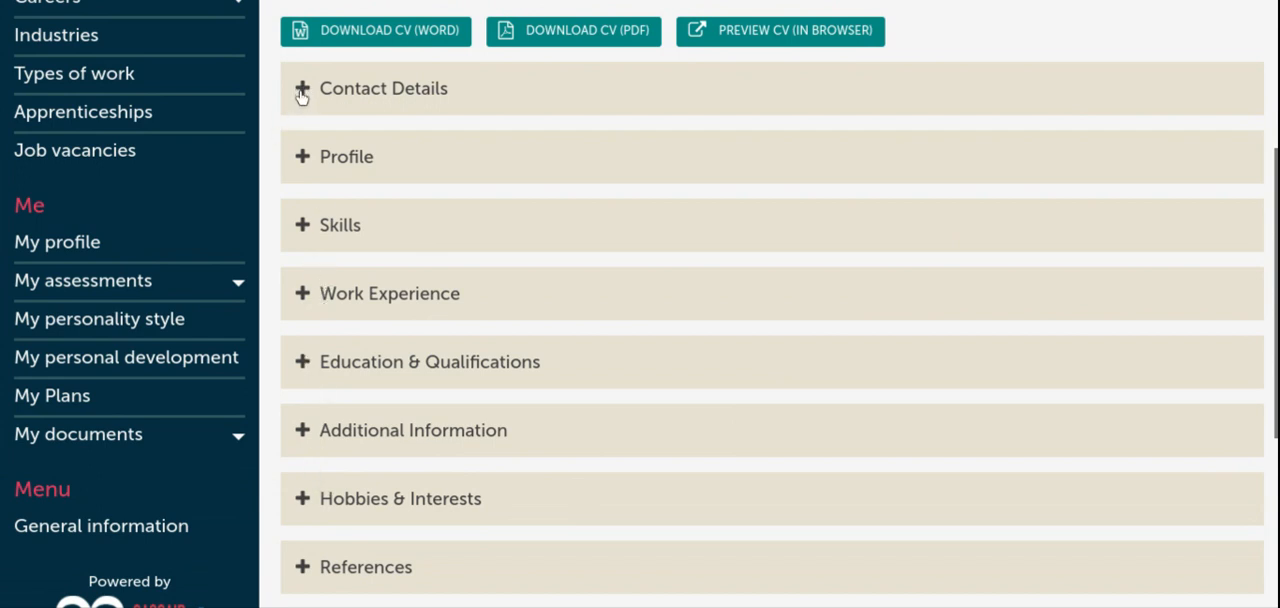
{"action": "left_click", "coordinate": [384, 88]}
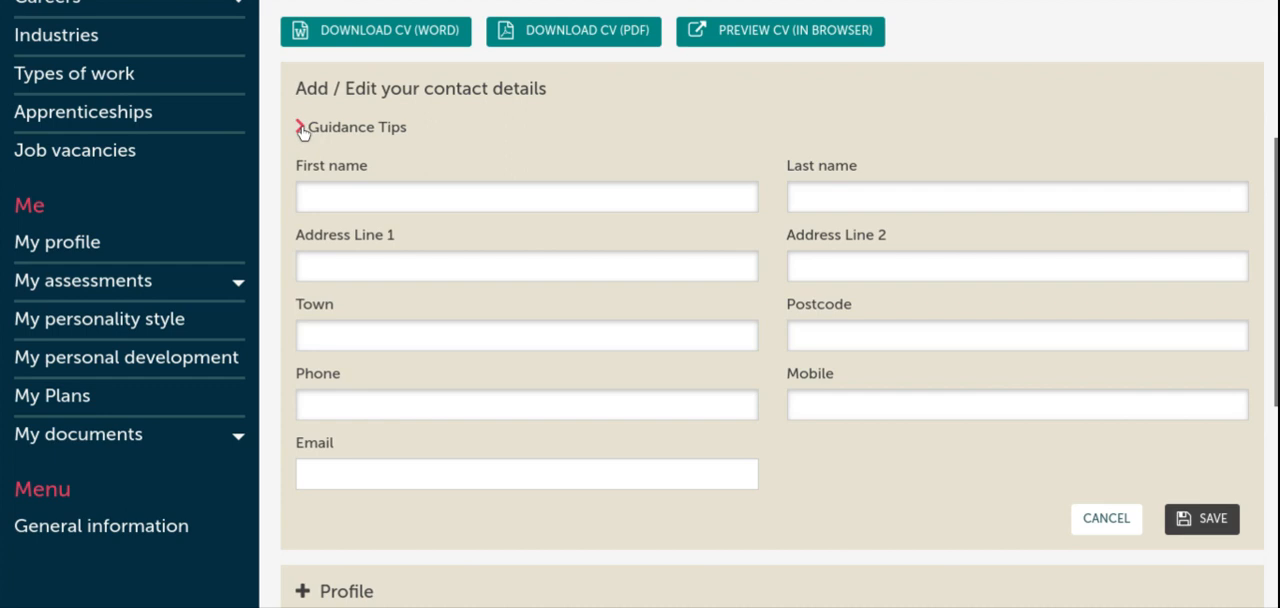
{"action": "left_click", "coordinate": [304, 128]}
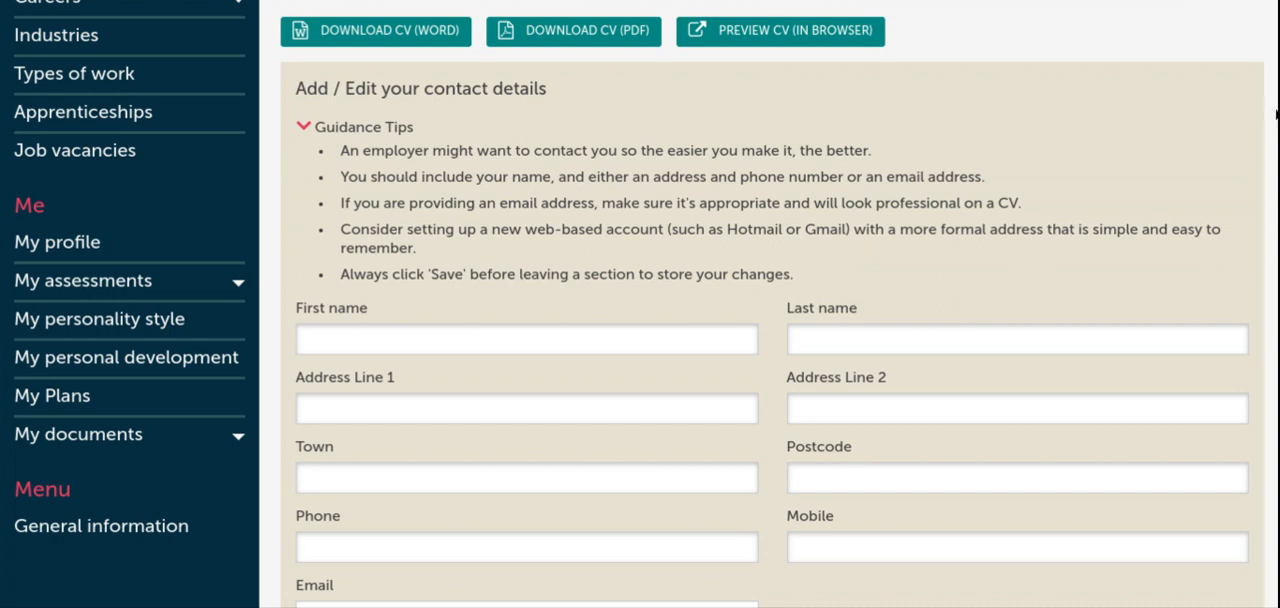
{"action": "scroll", "scroll_direction": "down", "scroll_amount": 3}
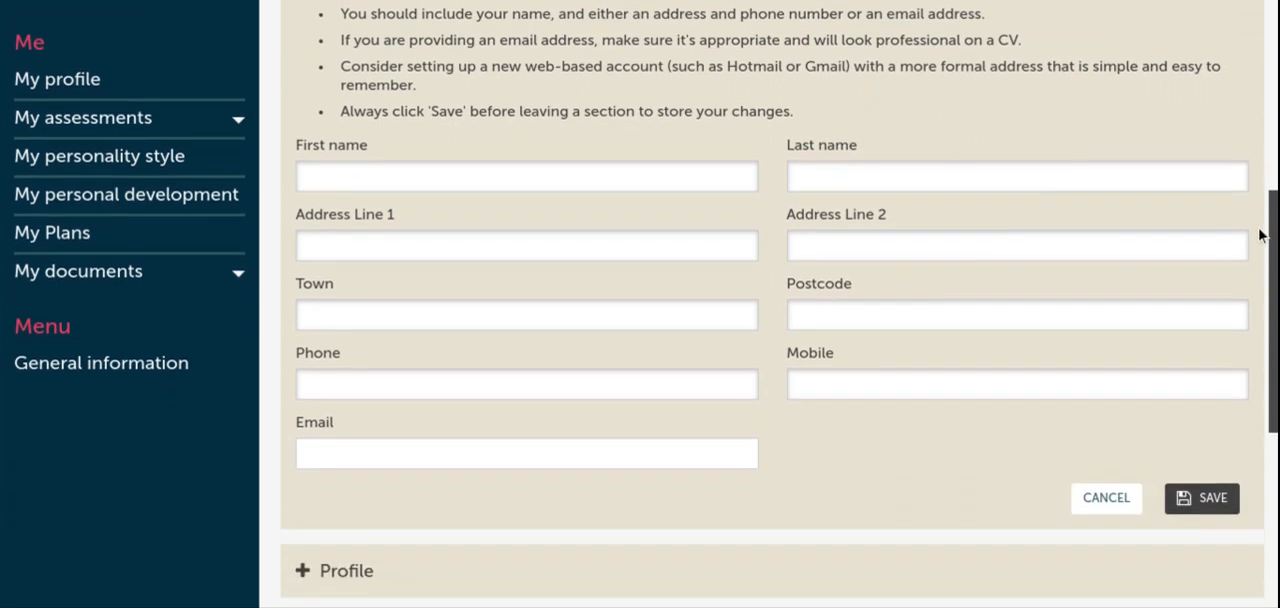
{"action": "scroll", "scroll_direction": "down", "scroll_amount": 3}
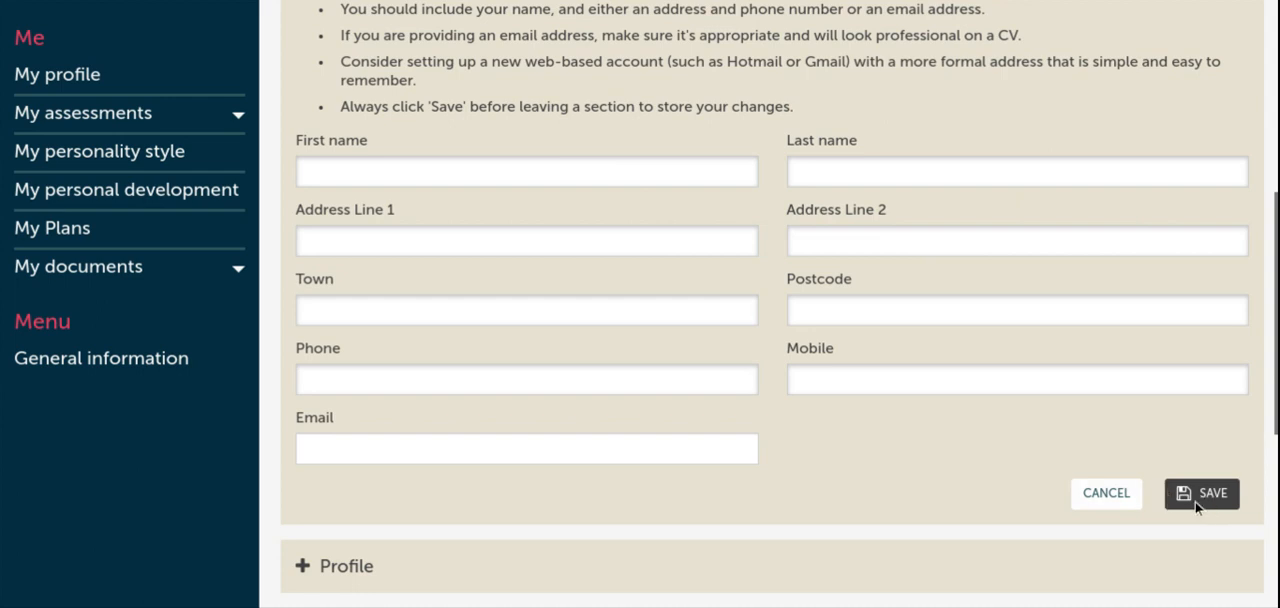
{"action": "left_click", "coordinate": [1200, 492]}
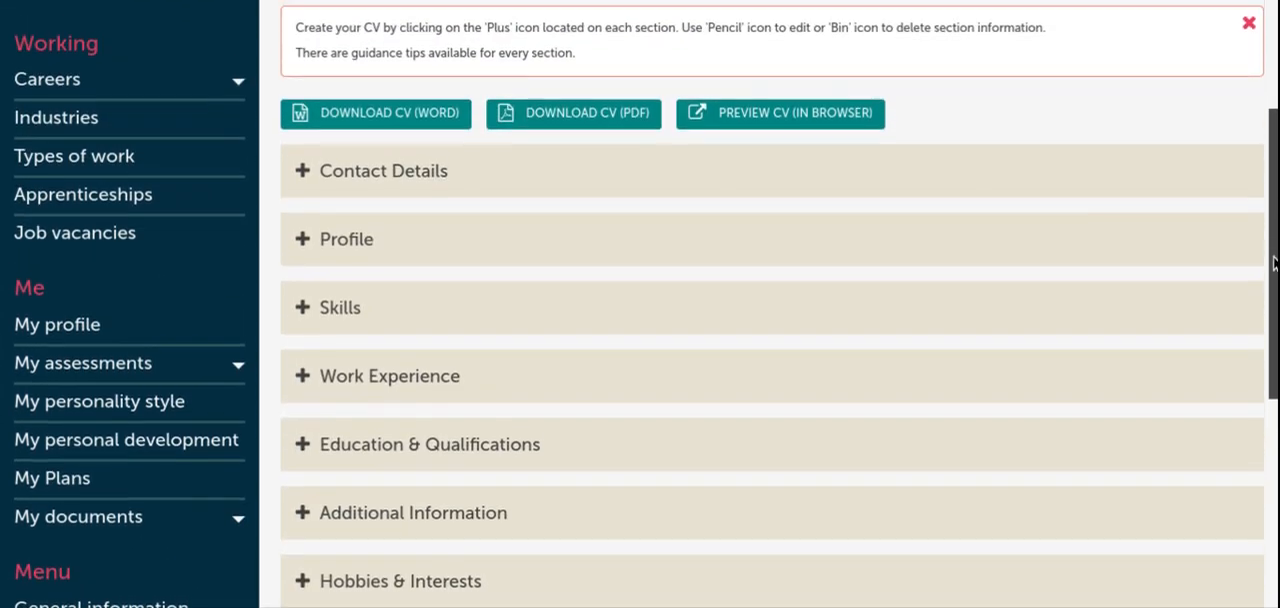
{"action": "scroll", "scroll_direction": "down", "scroll_amount": 3}
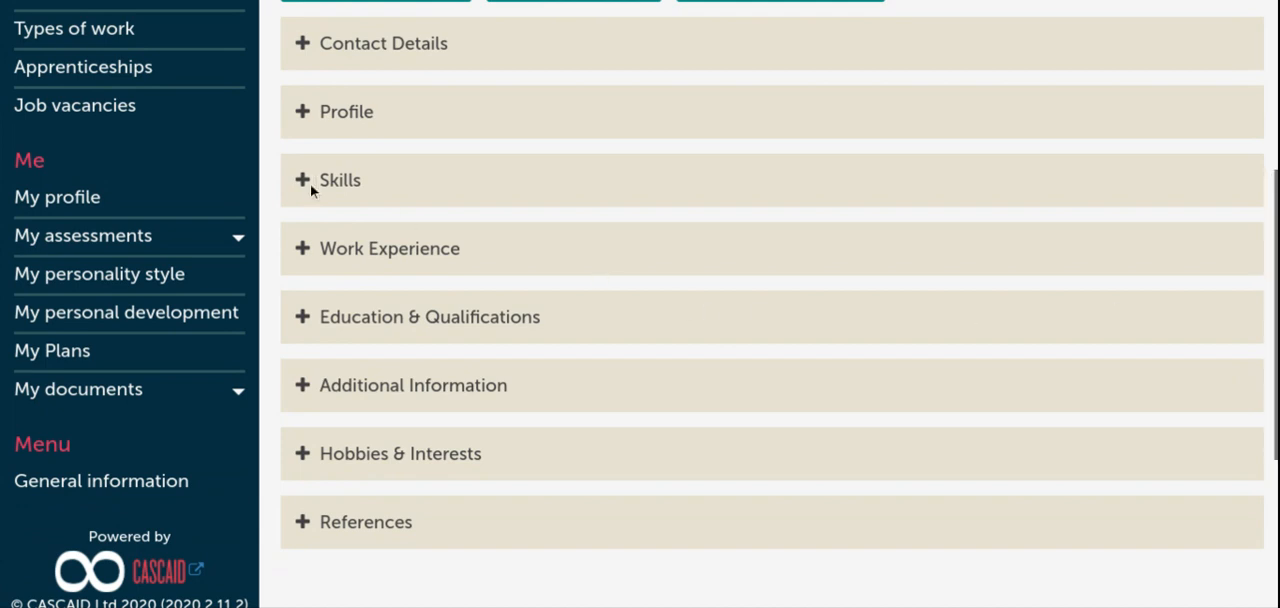
{"action": "mouse_move", "coordinate": [308, 190]}
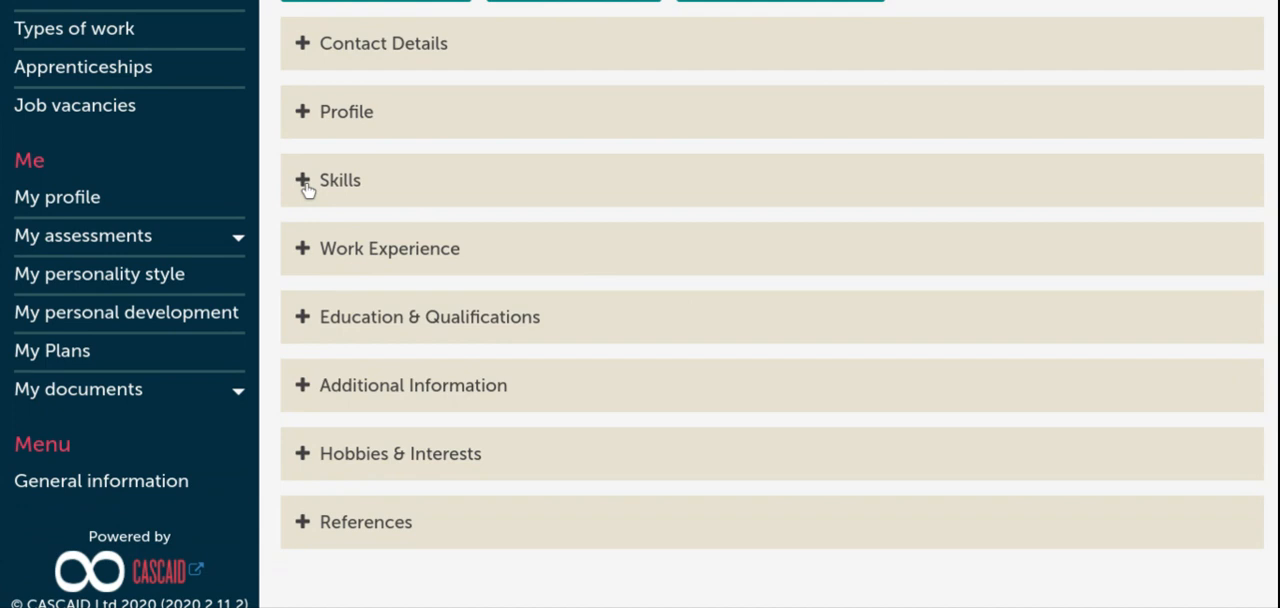
{"action": "left_click", "coordinate": [340, 180]}
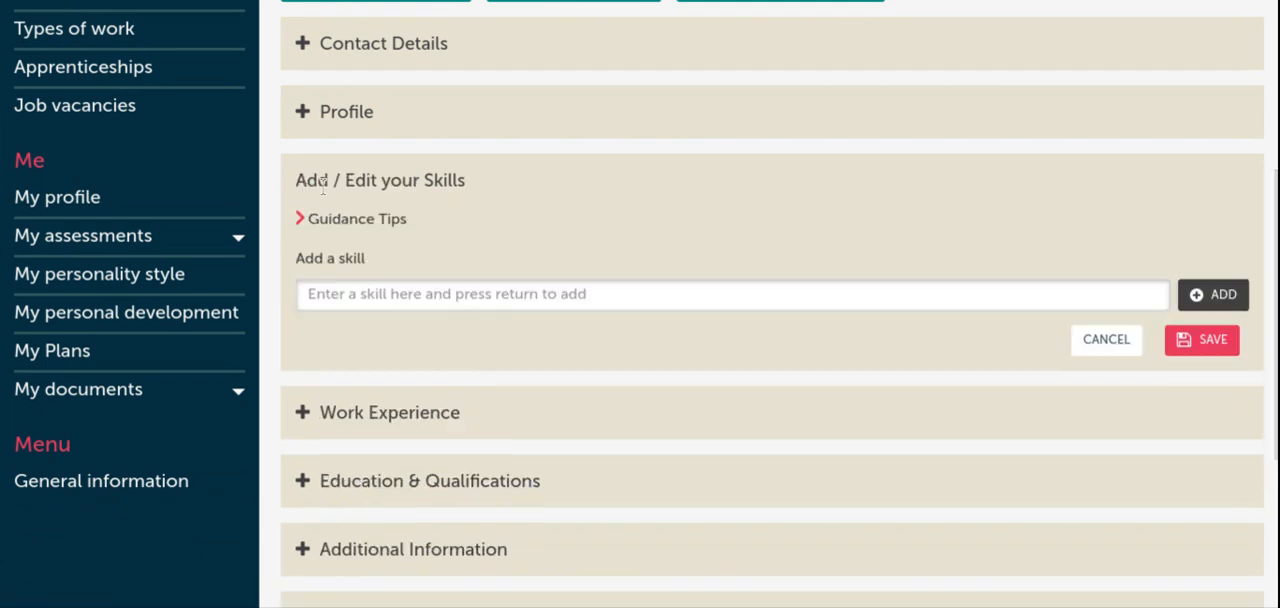
{"action": "mouse_move", "coordinate": [600, 252]}
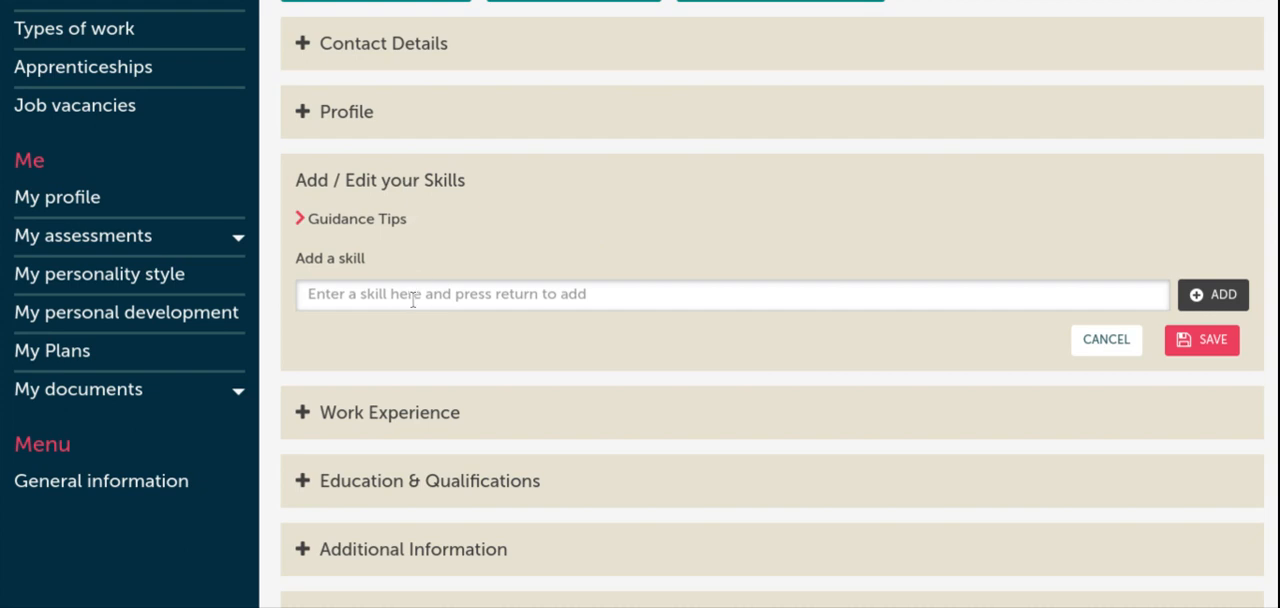
{"action": "mouse_move", "coordinate": [1008, 352]}
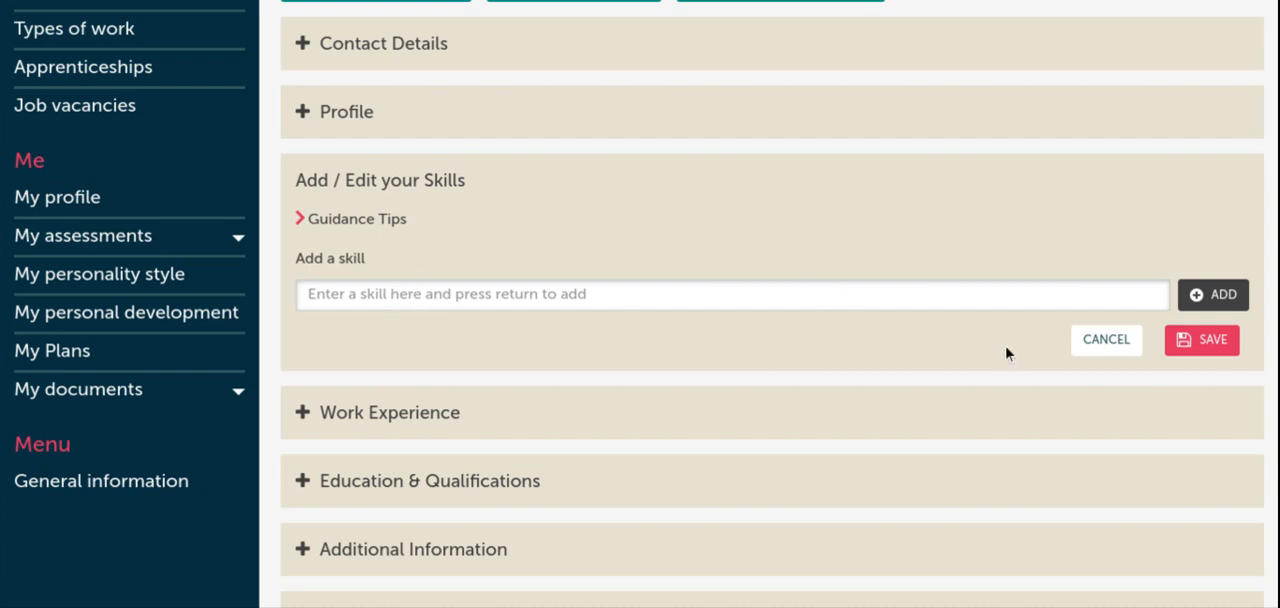
{"action": "mouse_move", "coordinate": [572, 378]}
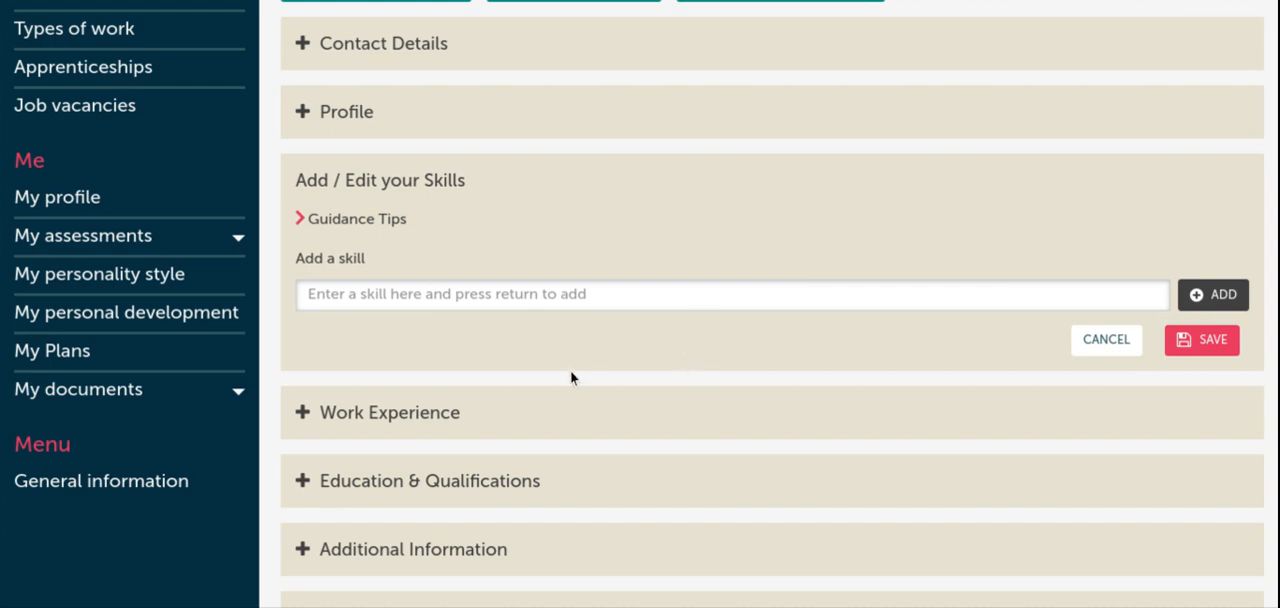
{"action": "mouse_move", "coordinate": [868, 332]}
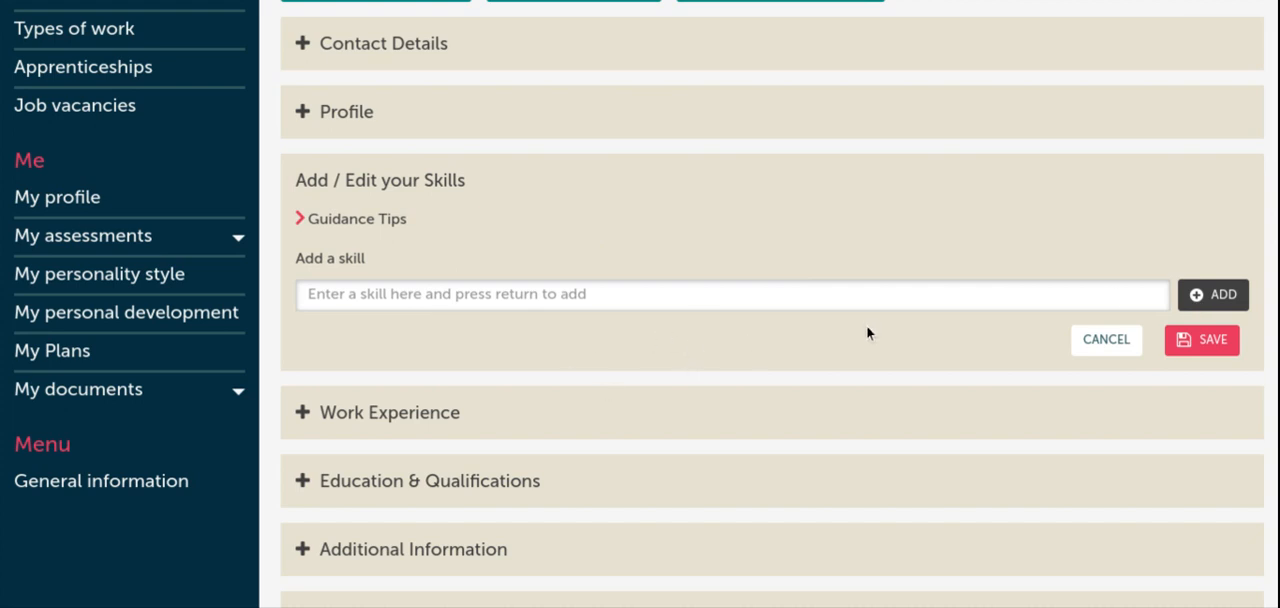
{"action": "mouse_move", "coordinate": [752, 232]}
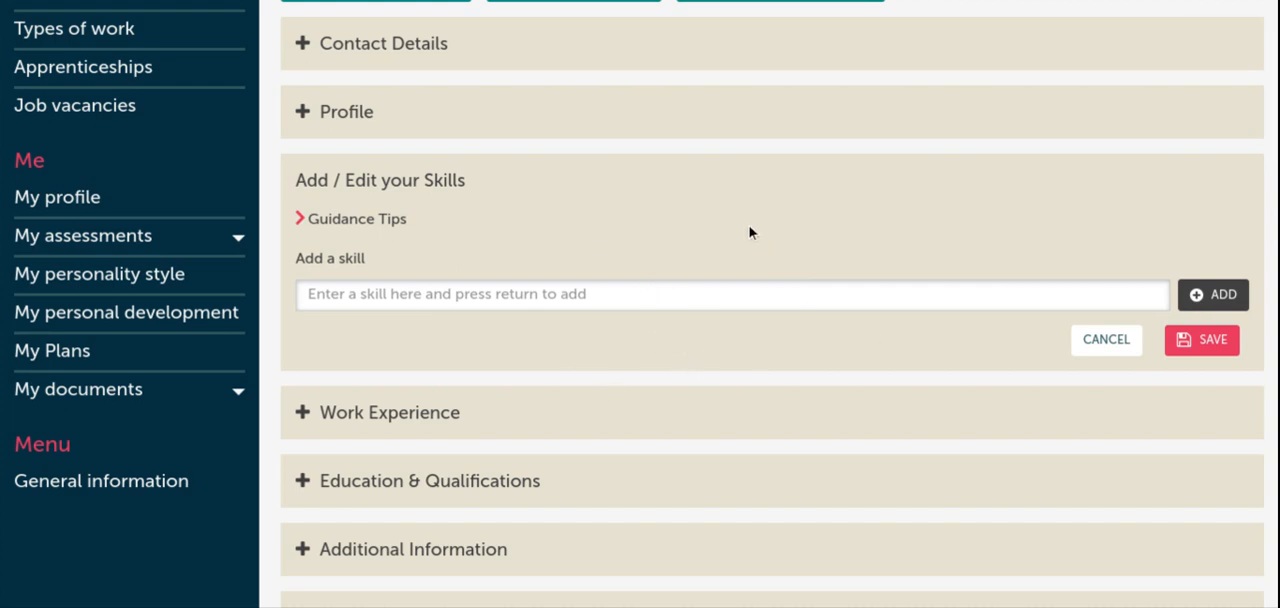
{"action": "mouse_move", "coordinate": [1236, 378]}
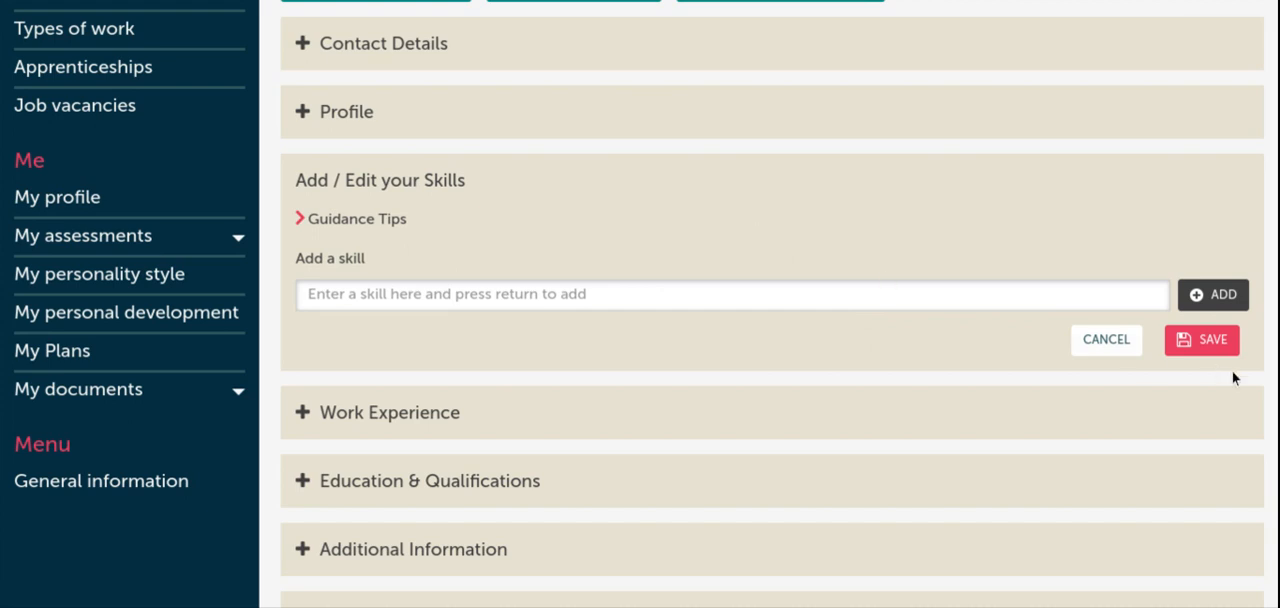
Cancel the Skills editor with no skill added and scroll back over the section list
{"action": "left_click", "coordinate": [1104, 340]}
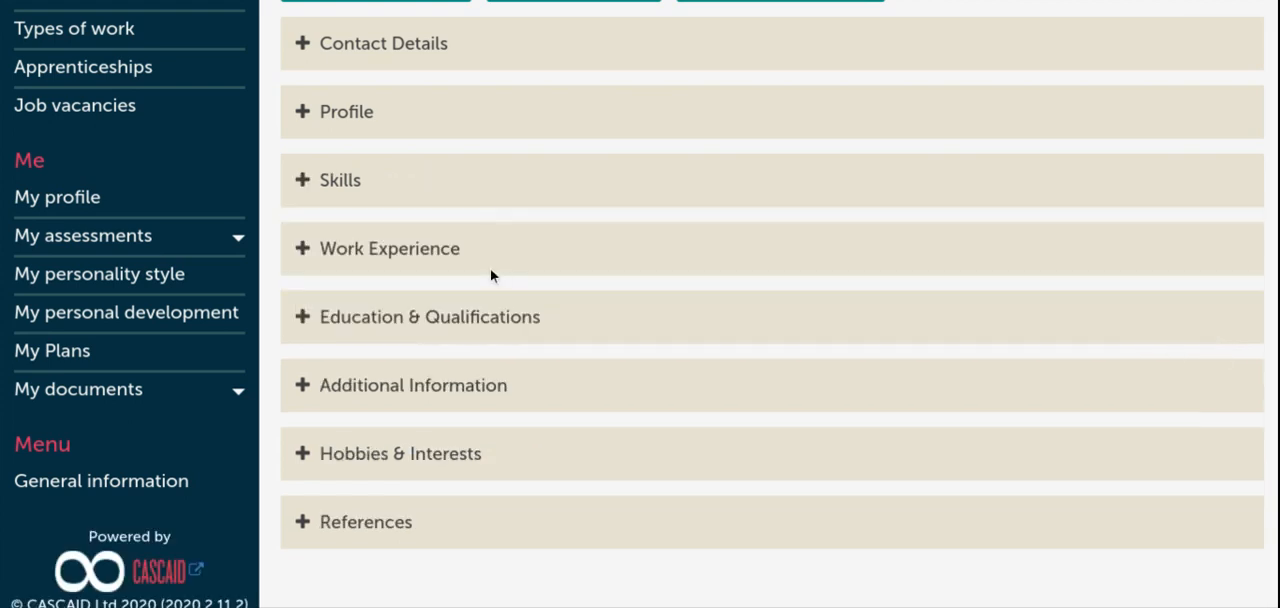
{"action": "mouse_move", "coordinate": [496, 284]}
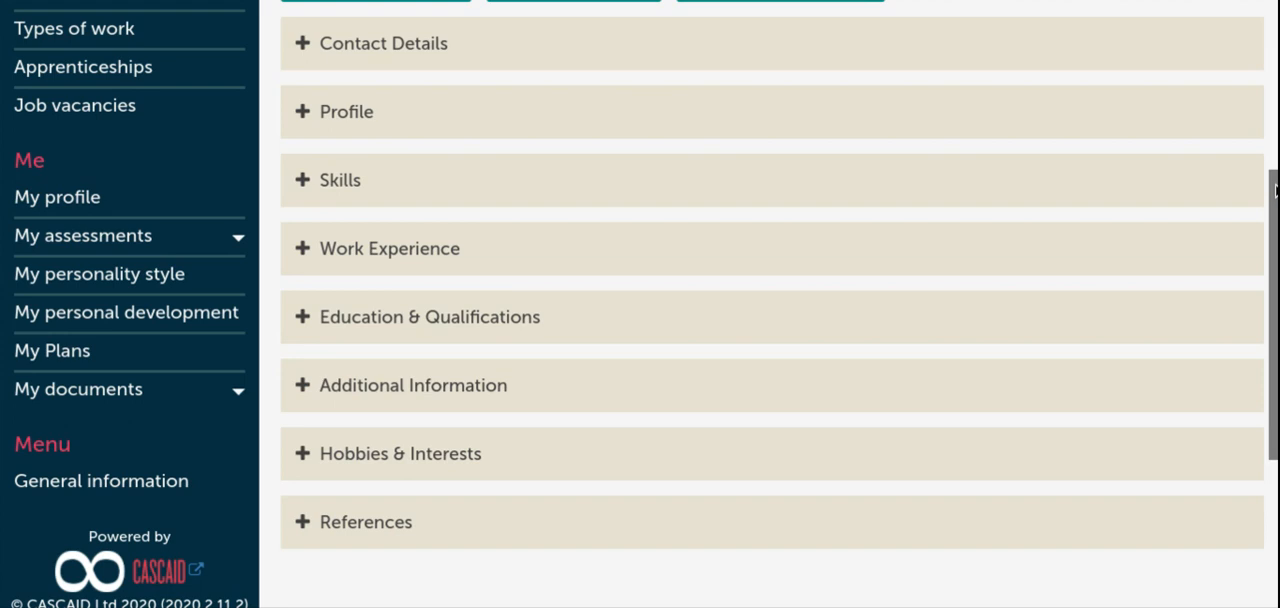
{"action": "scroll", "scroll_direction": "down", "scroll_amount": 3}
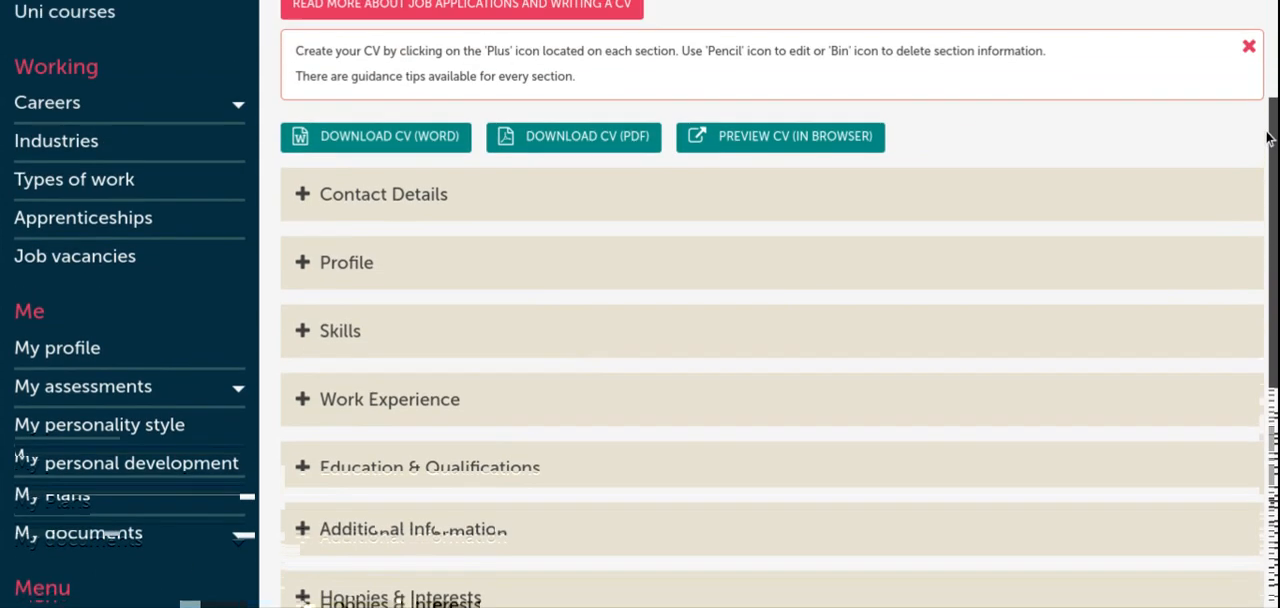
{"action": "scroll", "scroll_direction": "up", "scroll_amount": 3}
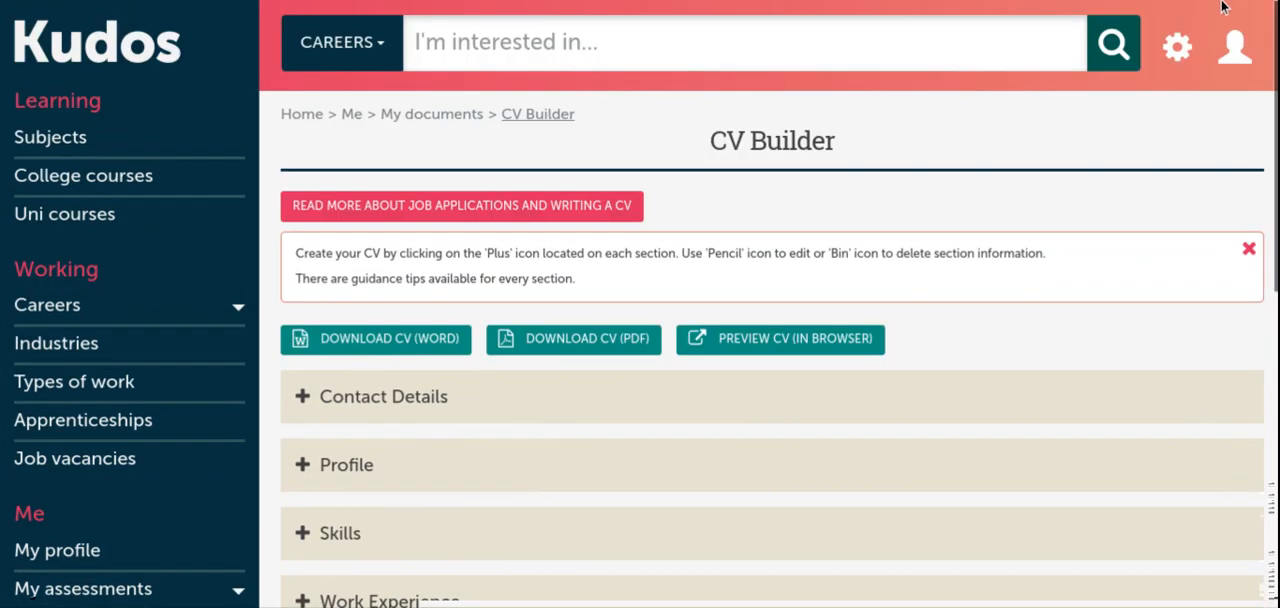
{"action": "mouse_move", "coordinate": [500, 296]}
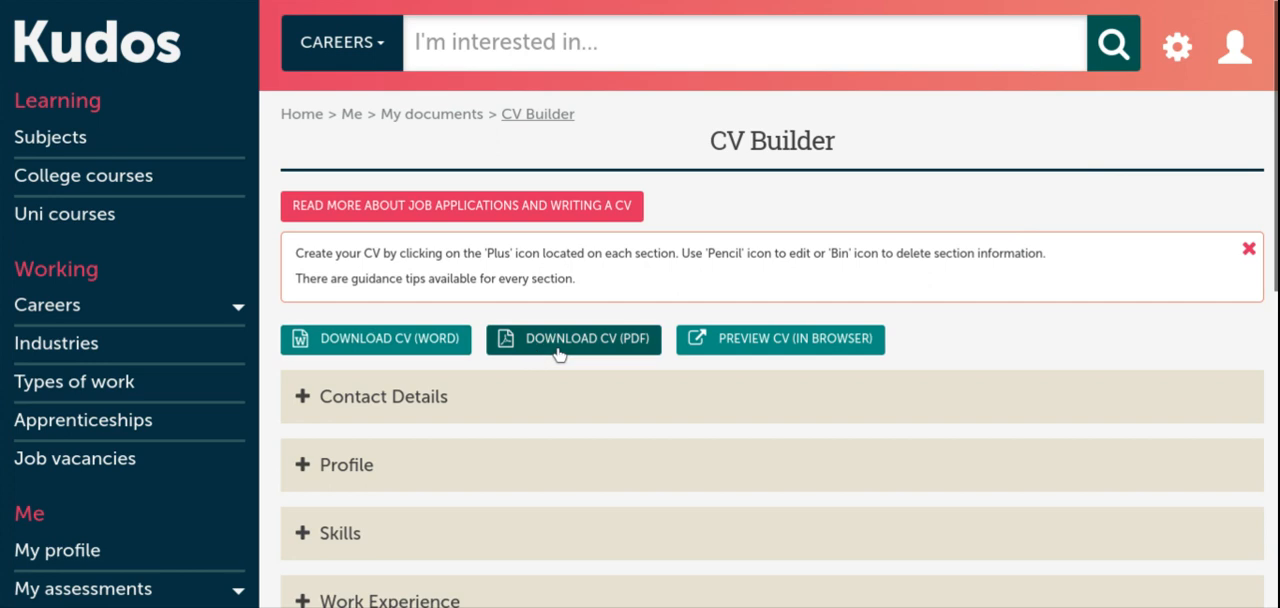
{"action": "mouse_move", "coordinate": [428, 340]}
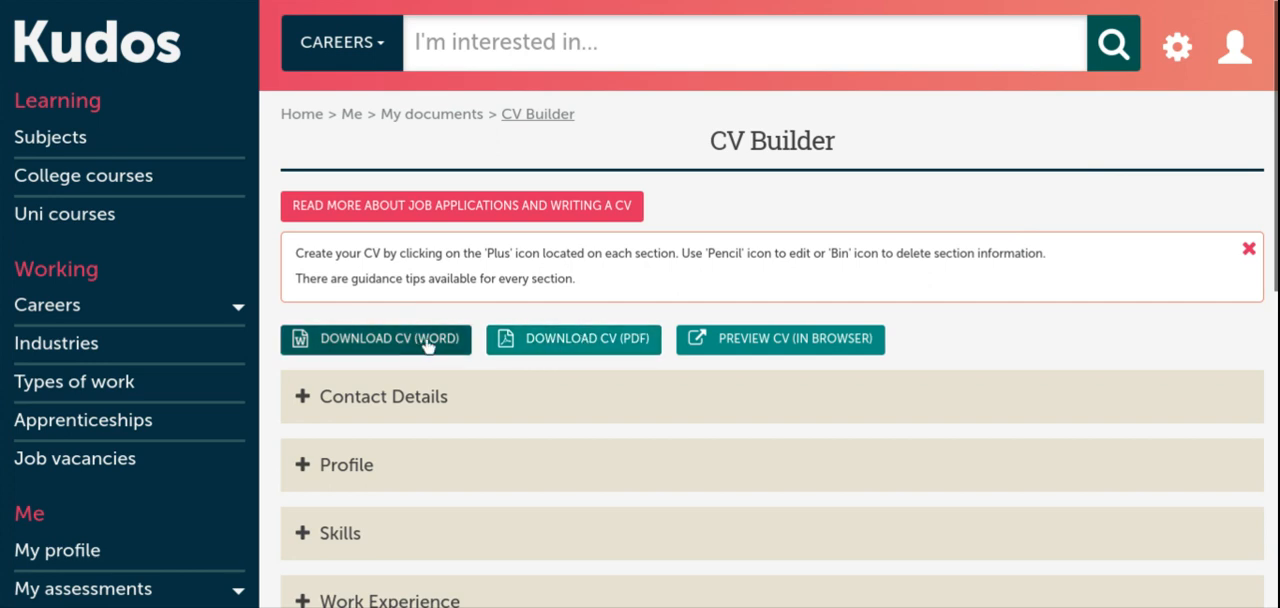
{"action": "mouse_move", "coordinate": [670, 380]}
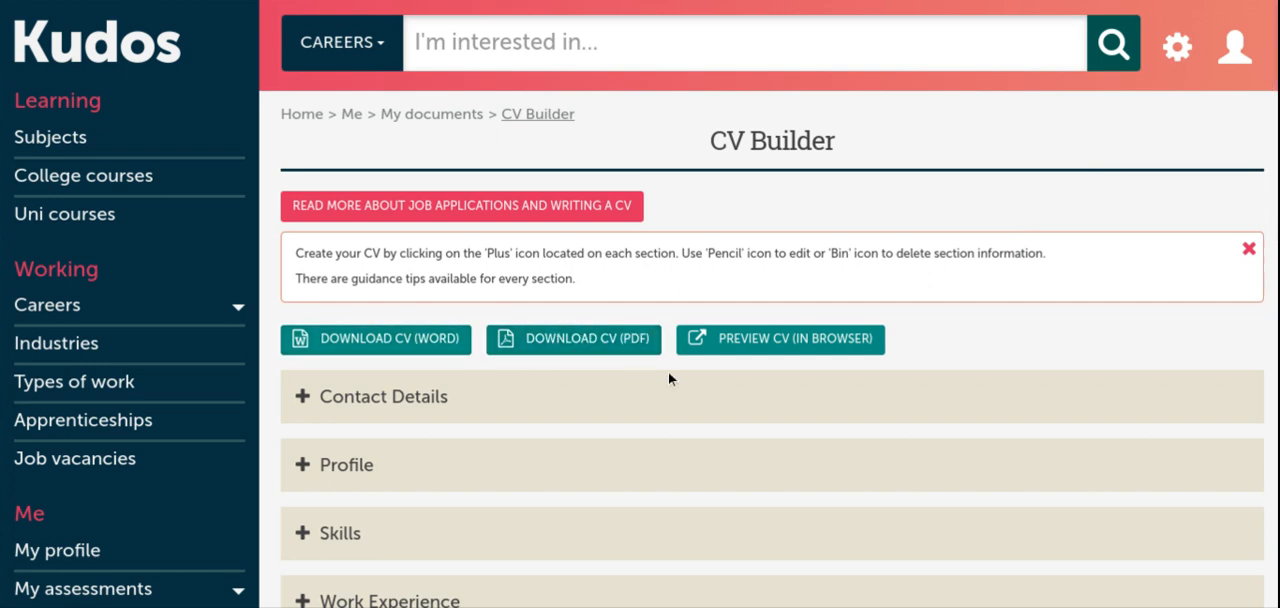
{"action": "mouse_move", "coordinate": [780, 354]}
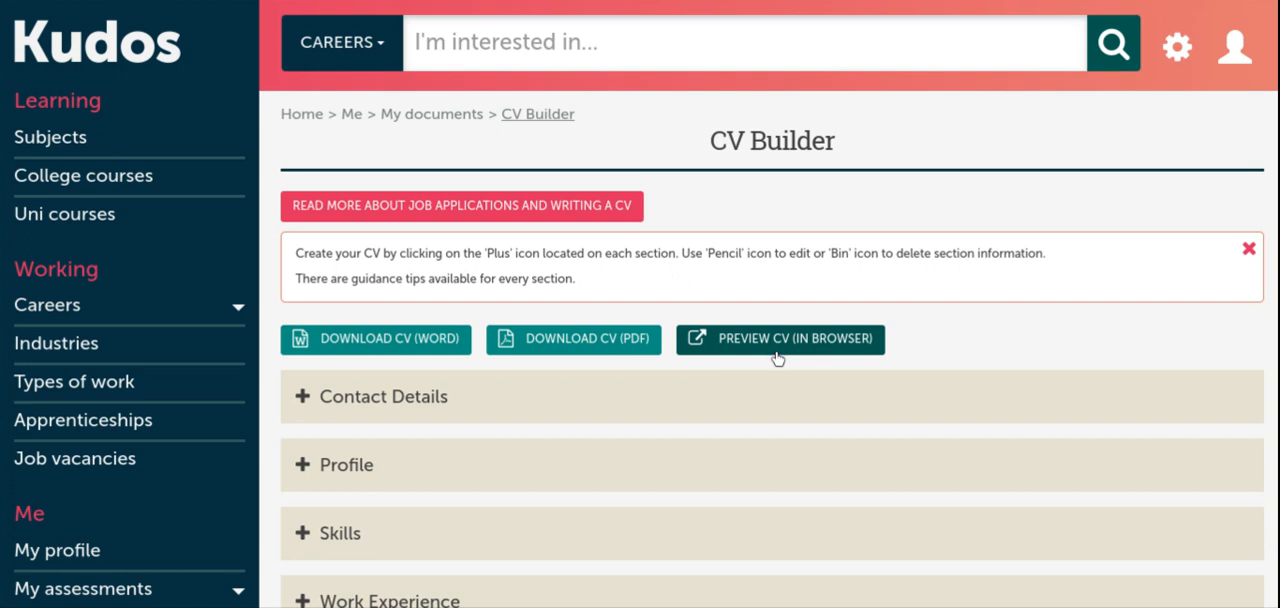
{"action": "mouse_move", "coordinate": [788, 374]}
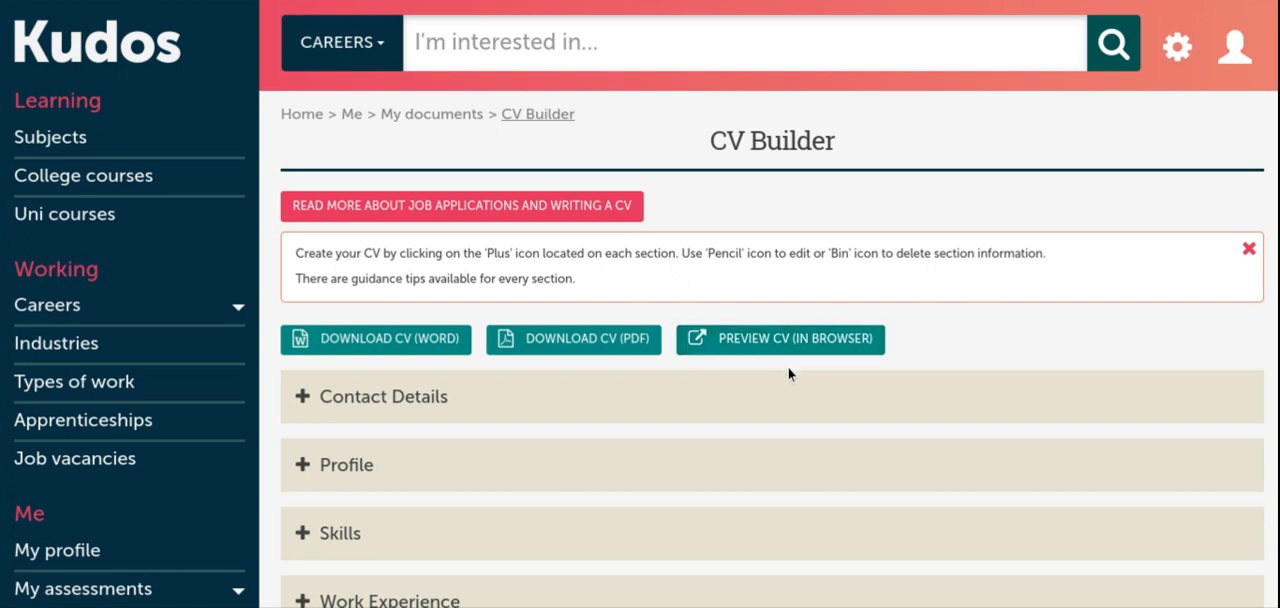
{"action": "mouse_move", "coordinate": [756, 388]}
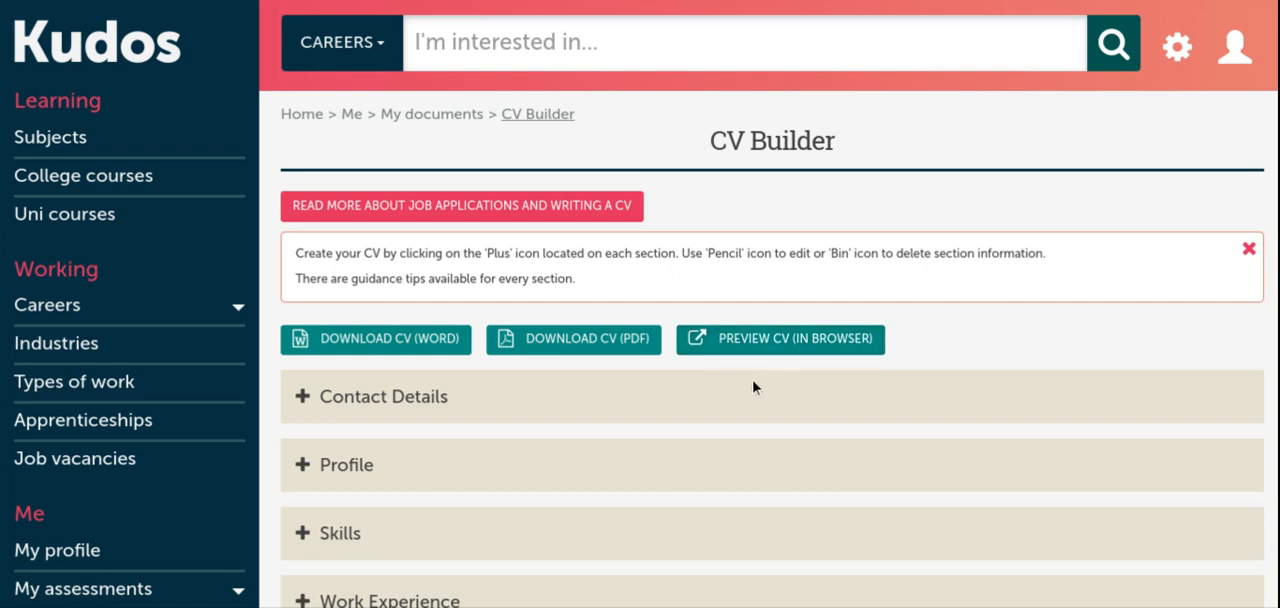
{"action": "mouse_move", "coordinate": [1016, 156]}
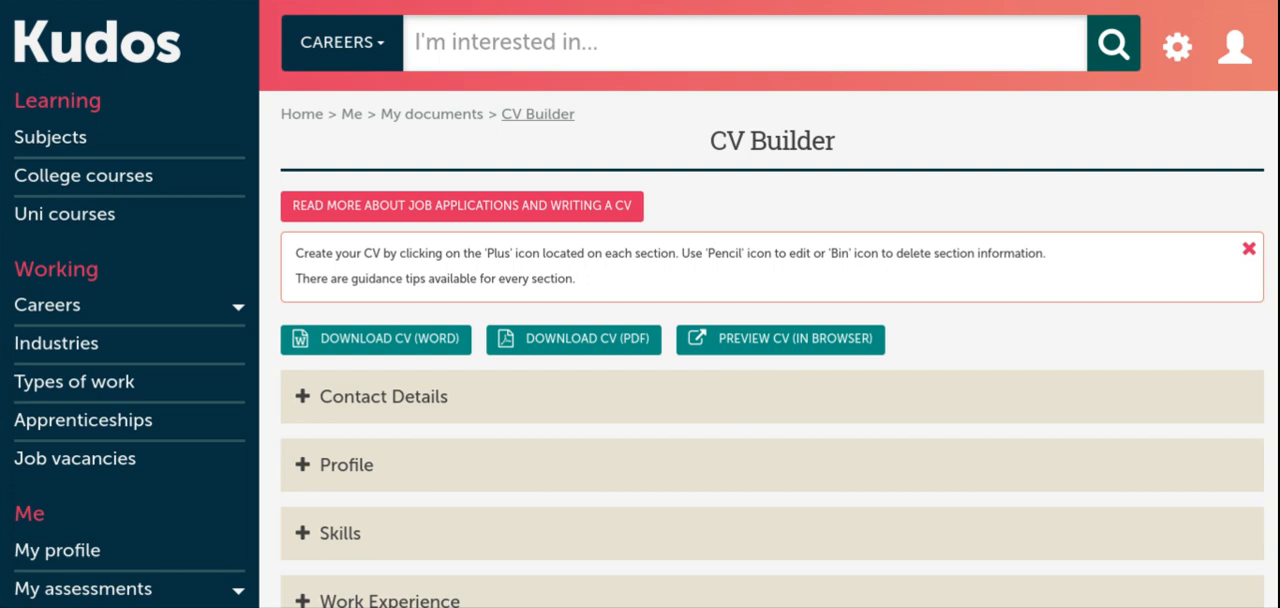
{"action": "mouse_move", "coordinate": [1260, 8]}
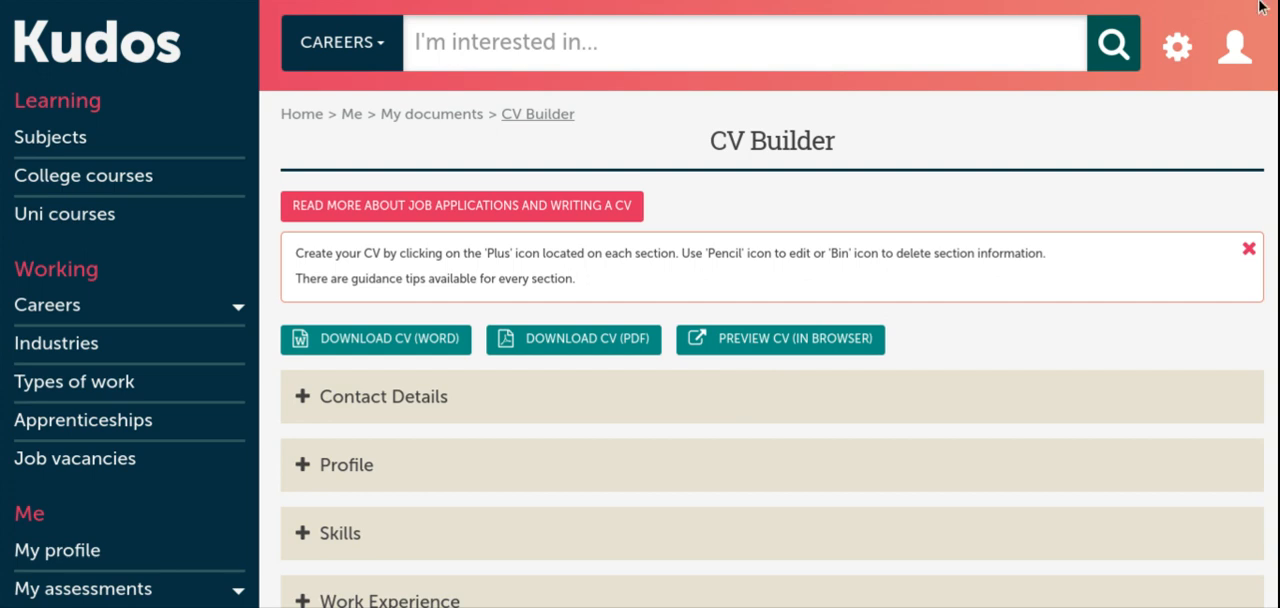